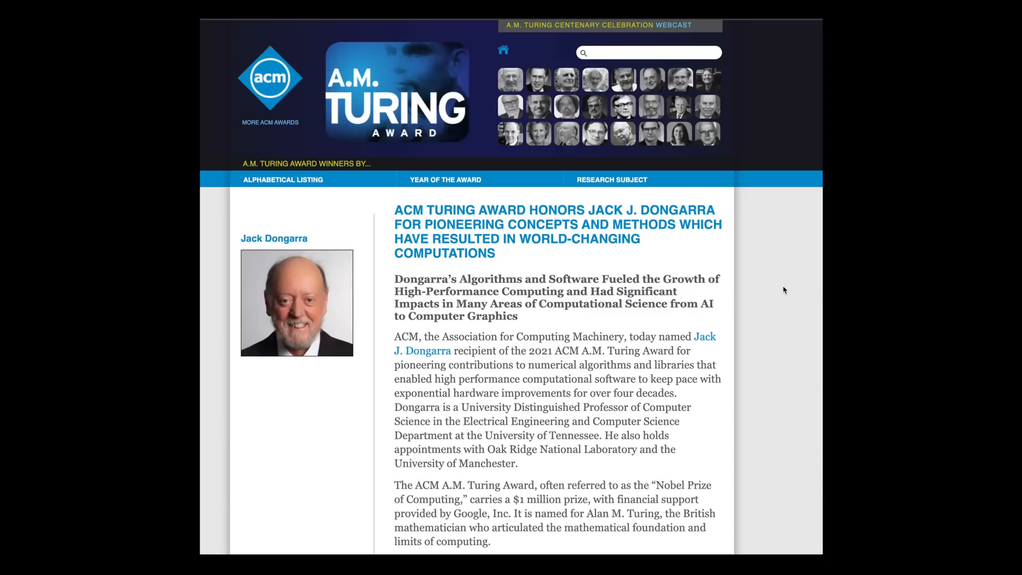
# - Scroll the Top 25 Algorithms list down to Euclid's Algorithm, then move to the neighbouring tab
pyautogui.scroll(-3)
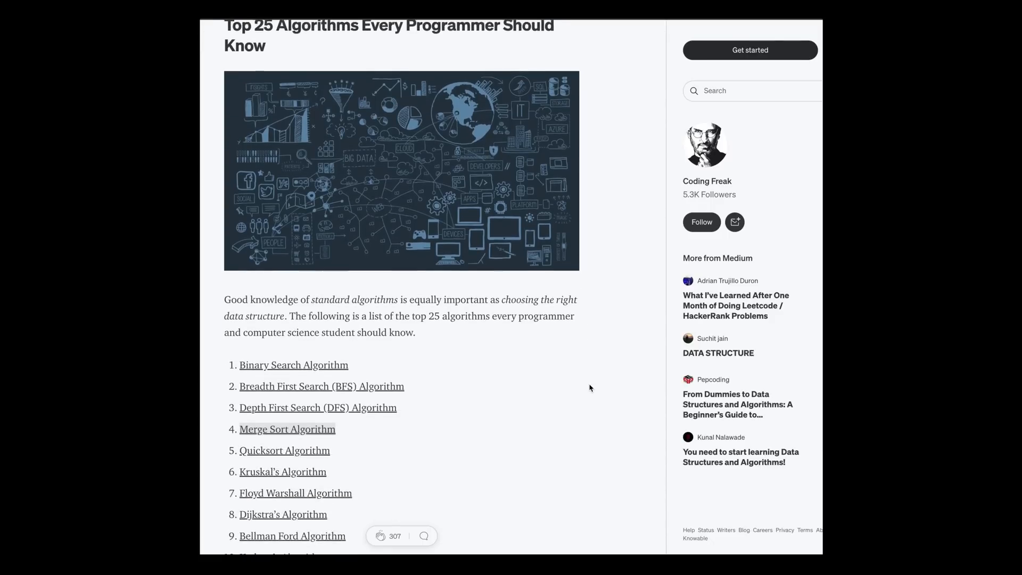
pyautogui.scroll(-3)
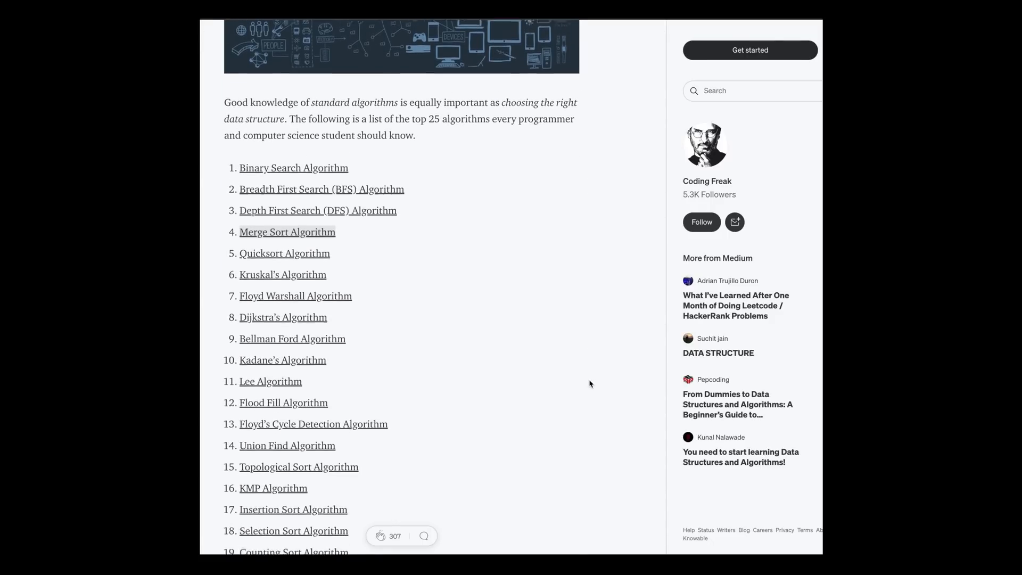
pyautogui.scroll(-3)
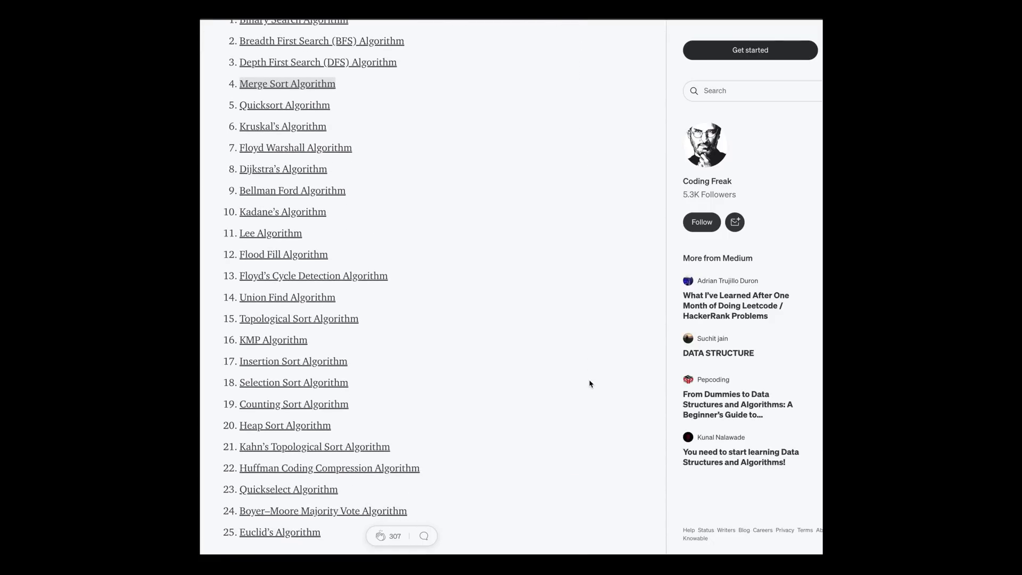
pyautogui.click(320, 40)
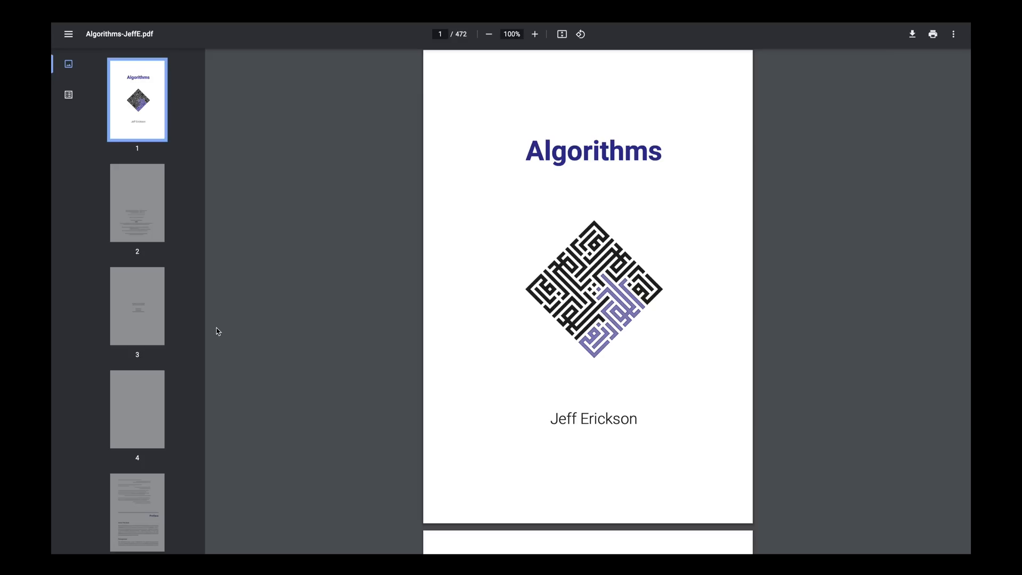
pyautogui.moveTo(459, 356)
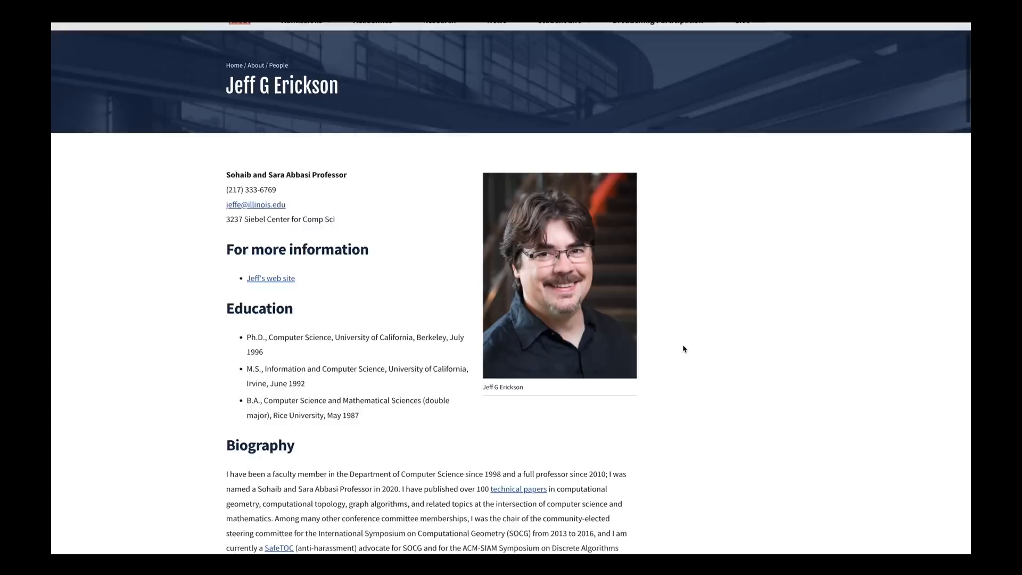
# - Scroll Algorithms-JeffE.pdf toward the MergeSort correctness proof on page 46
pyautogui.scroll(-3)
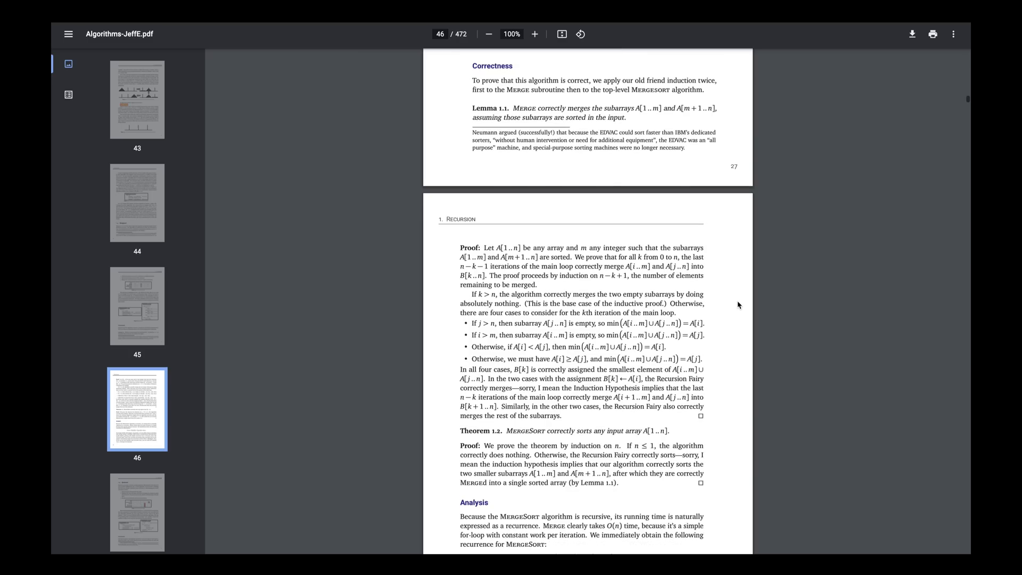
pyautogui.scroll(-3)
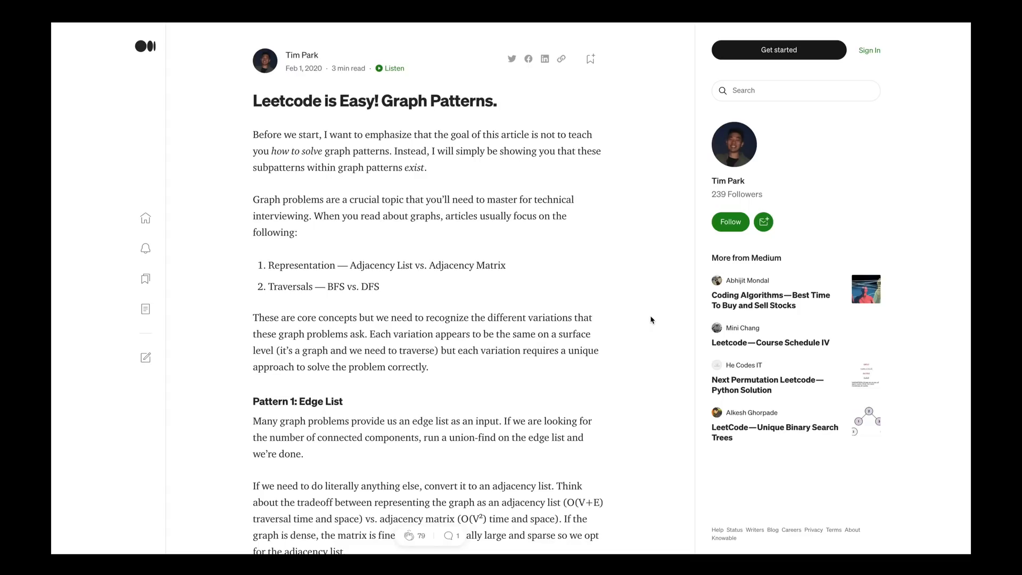
# - Scroll through the edge list and adjacency list patterns down to Pattern 3: Grid
pyautogui.scroll(-3)
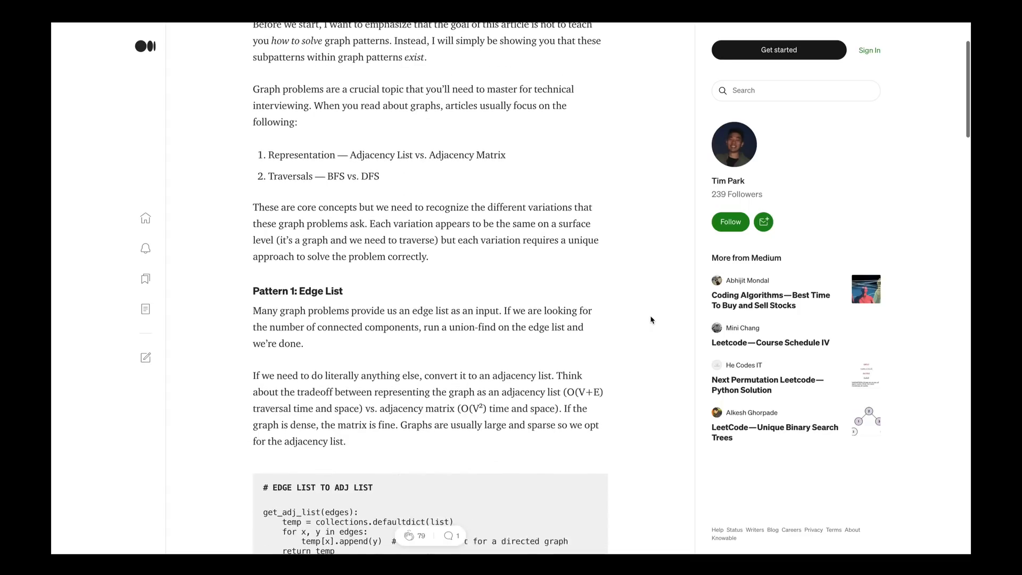
pyautogui.scroll(-3)
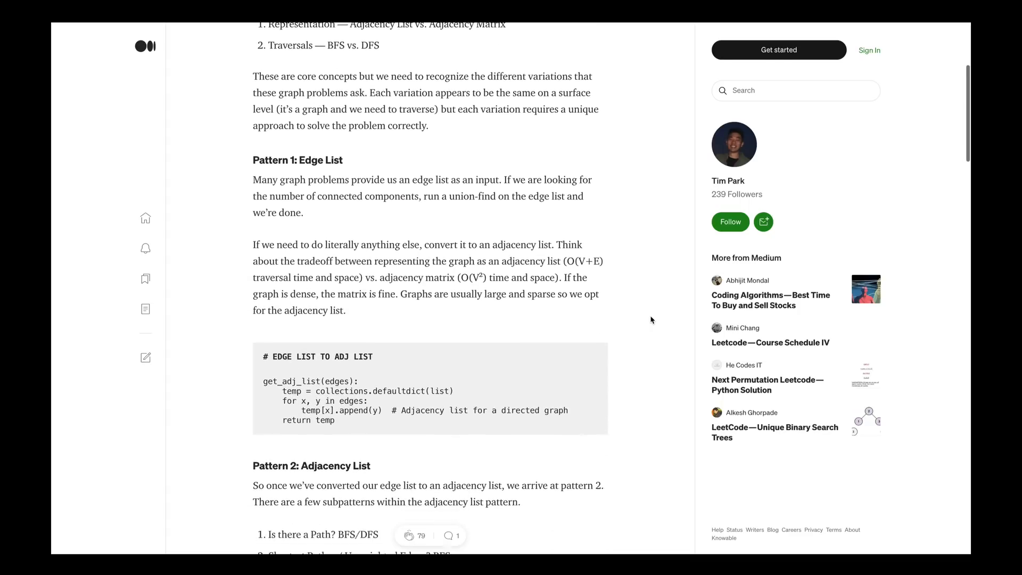
pyautogui.scroll(-3)
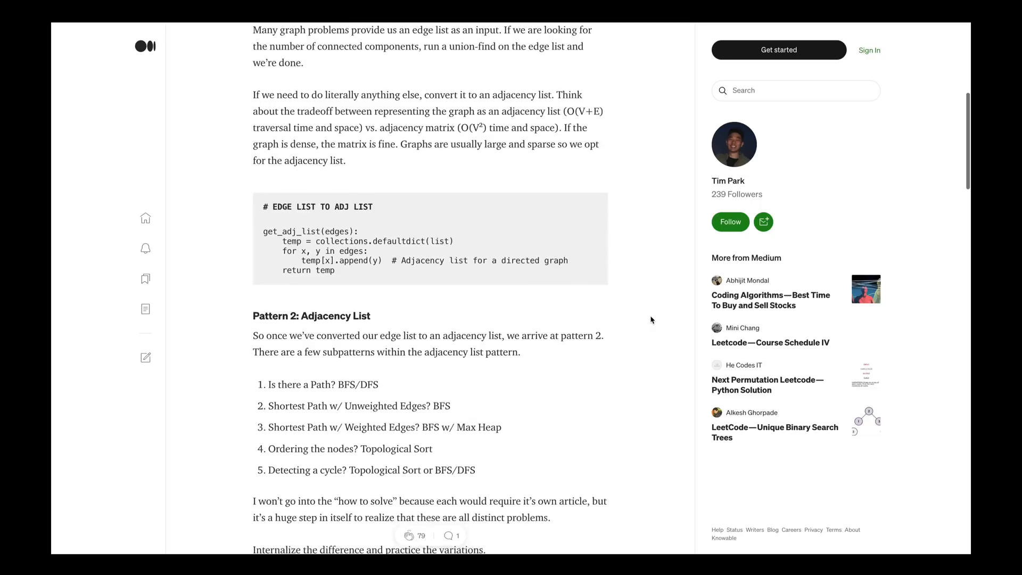
pyautogui.scroll(-3)
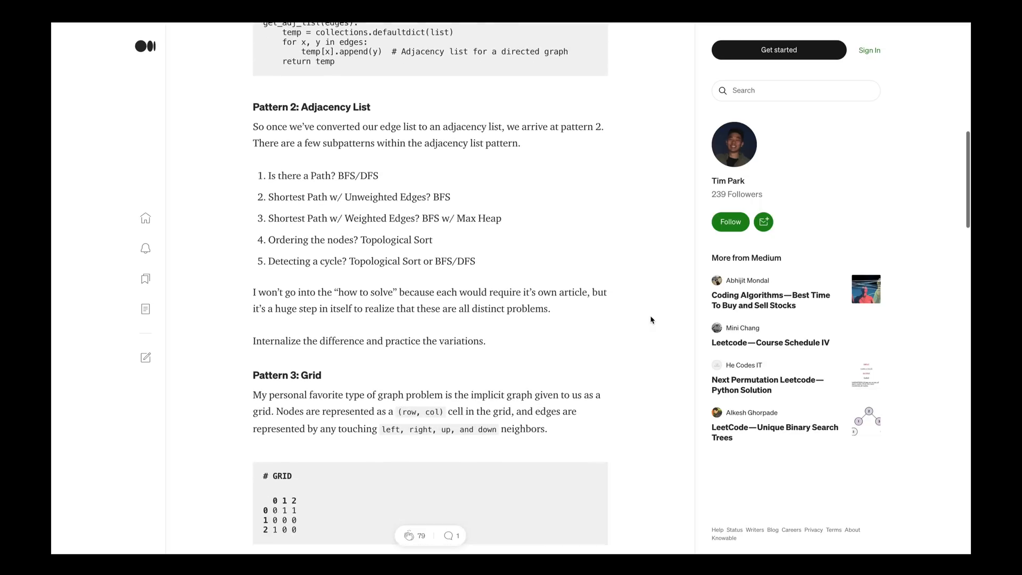
pyautogui.scroll(-3)
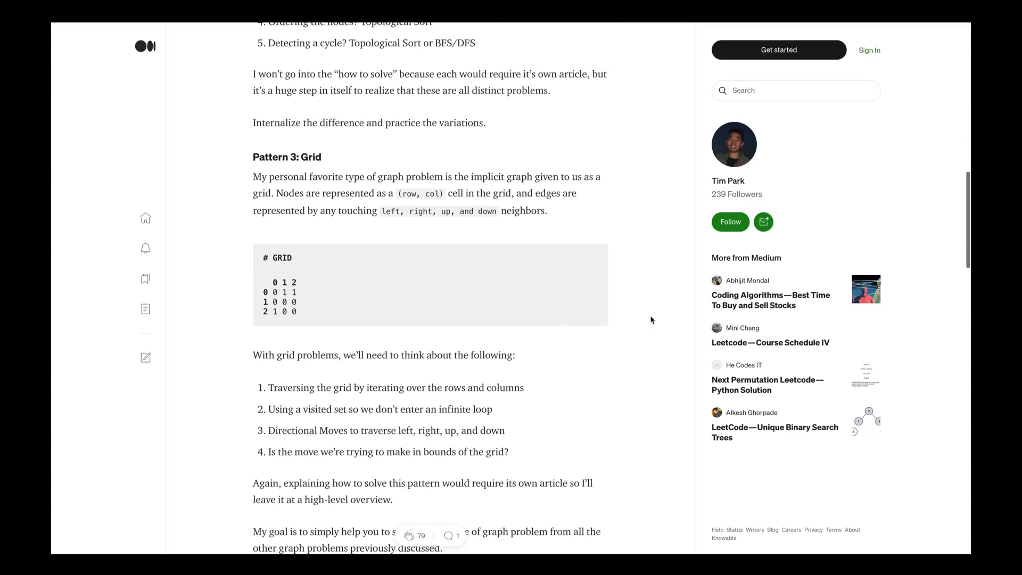
pyautogui.scroll(-3)
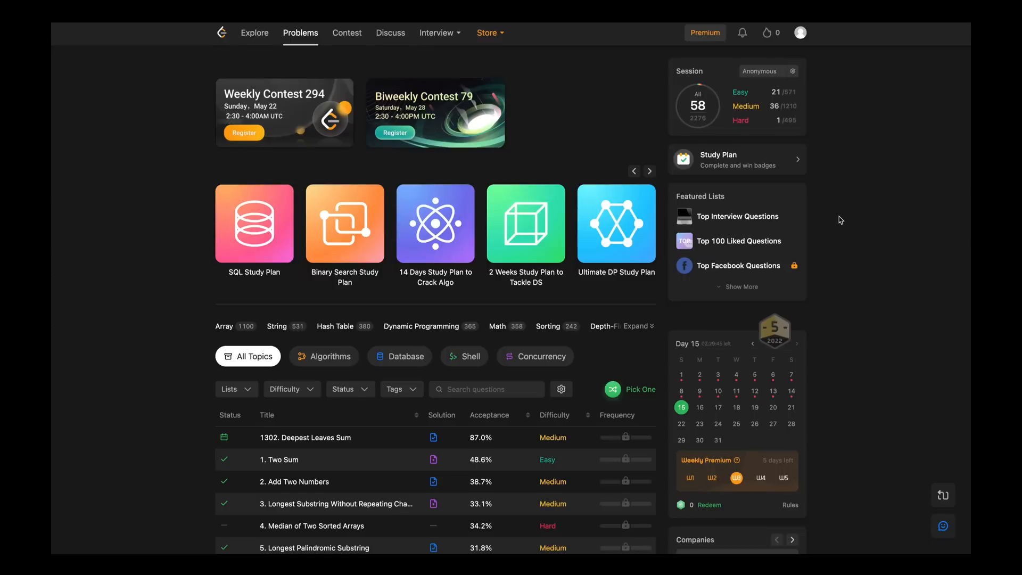
# - Scroll the LeetCode problems overview down to the study plans and problems table
pyautogui.scroll(-3)
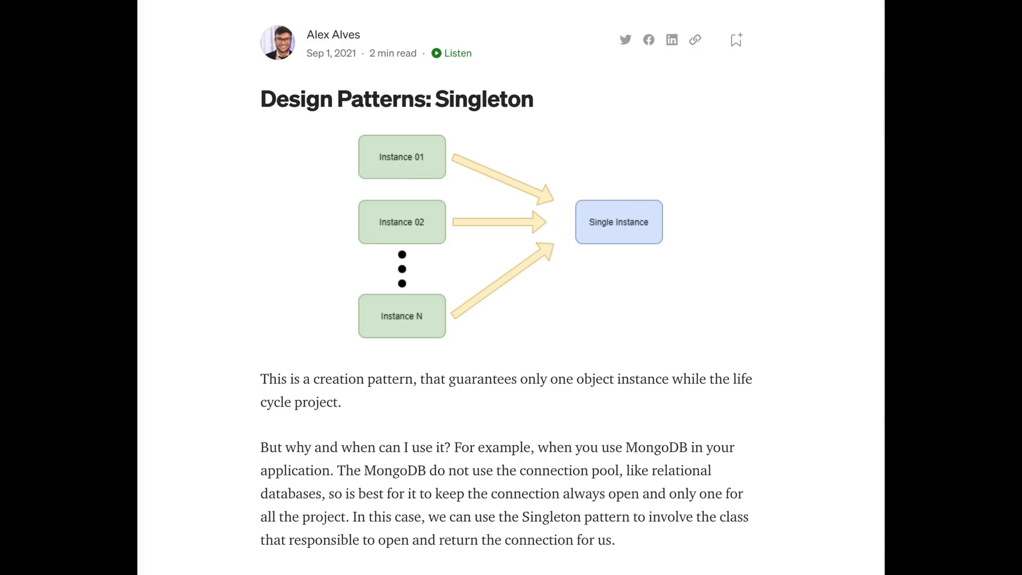
# - Scroll the Hexagonal Architecture article past its first section into Swappable data sources
pyautogui.scroll(-3)
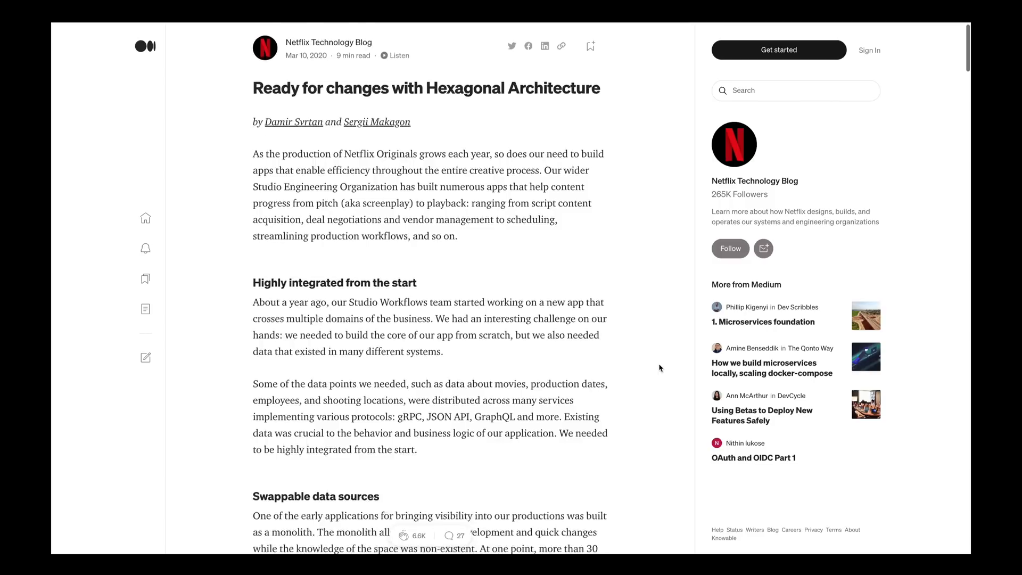
pyautogui.scroll(-3)
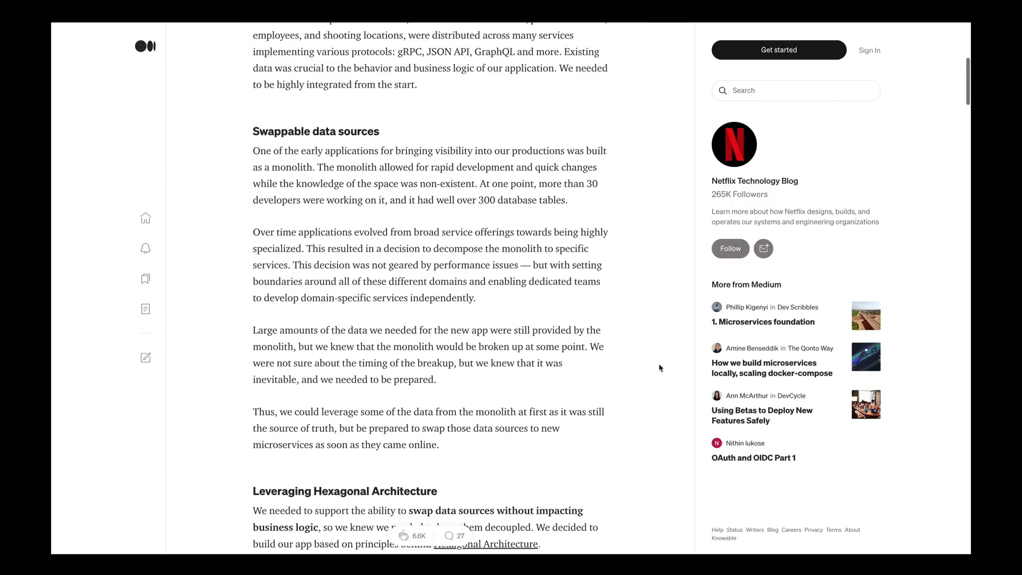
pyautogui.scroll(-3)
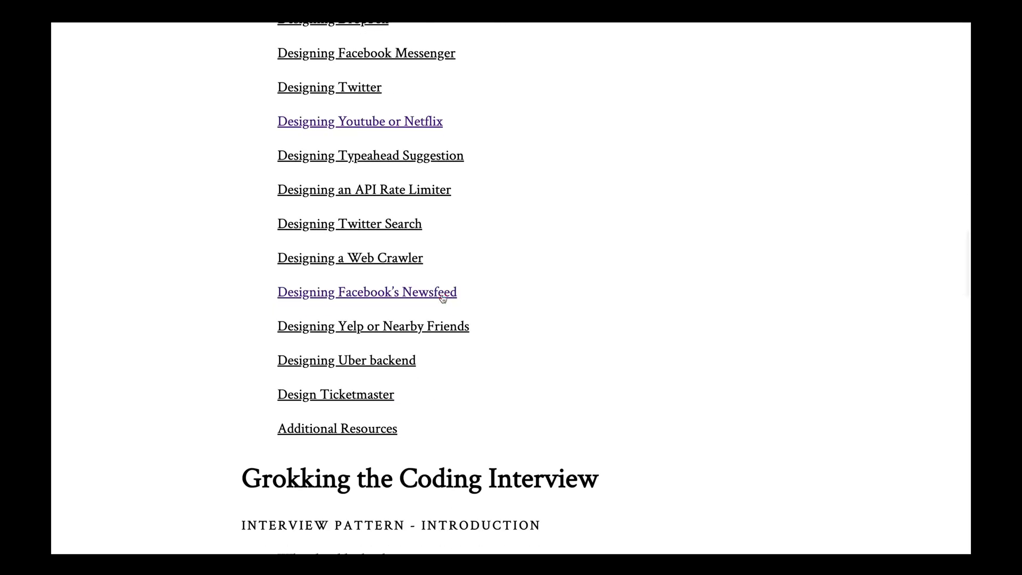
# - Select a lesson in the Designing ... case studies list of the course contents
pyautogui.click(367, 292)
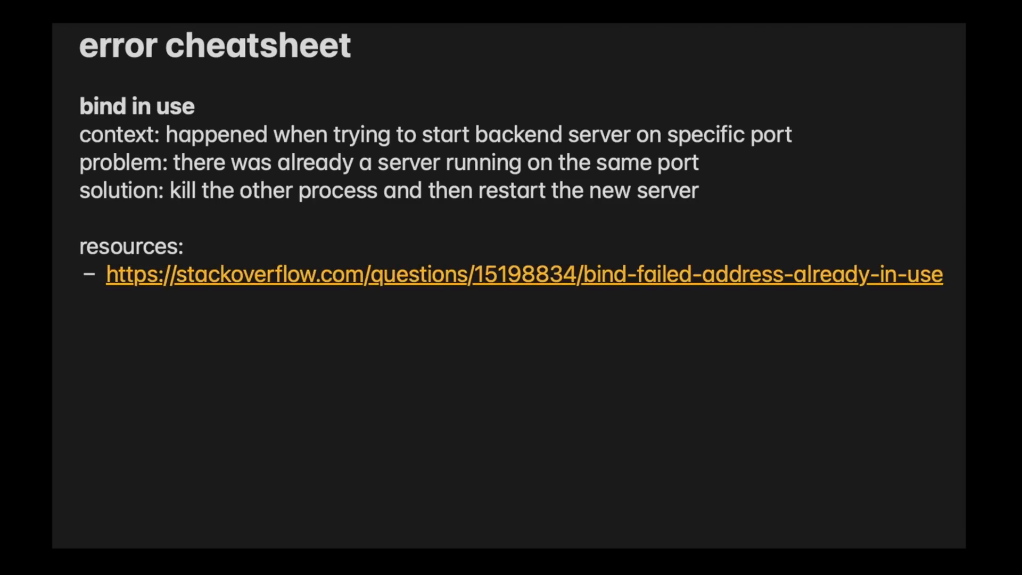
# - Navigate to the BoltApp/sleet repository and show its Code tab
pyautogui.click(524, 274)
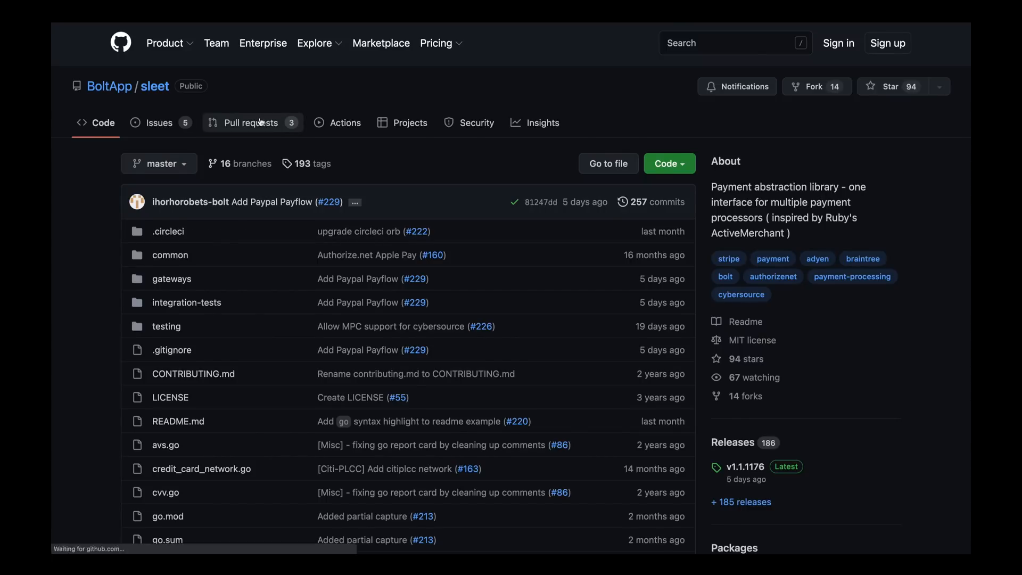
pyautogui.click(251, 122)
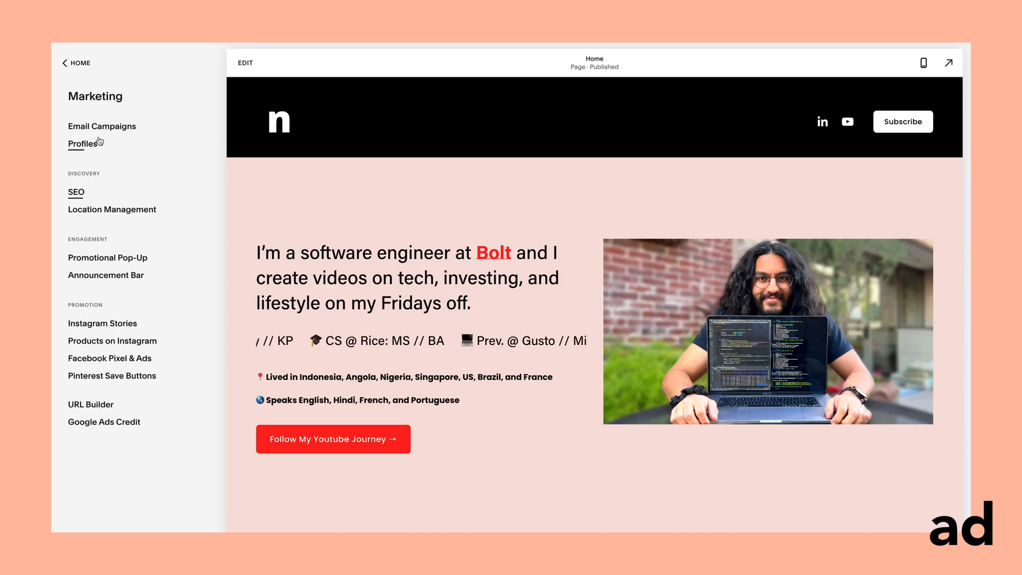
# - Browse the Marketing menu's email campaign templates and return to the main sidebar
pyautogui.click(103, 126)
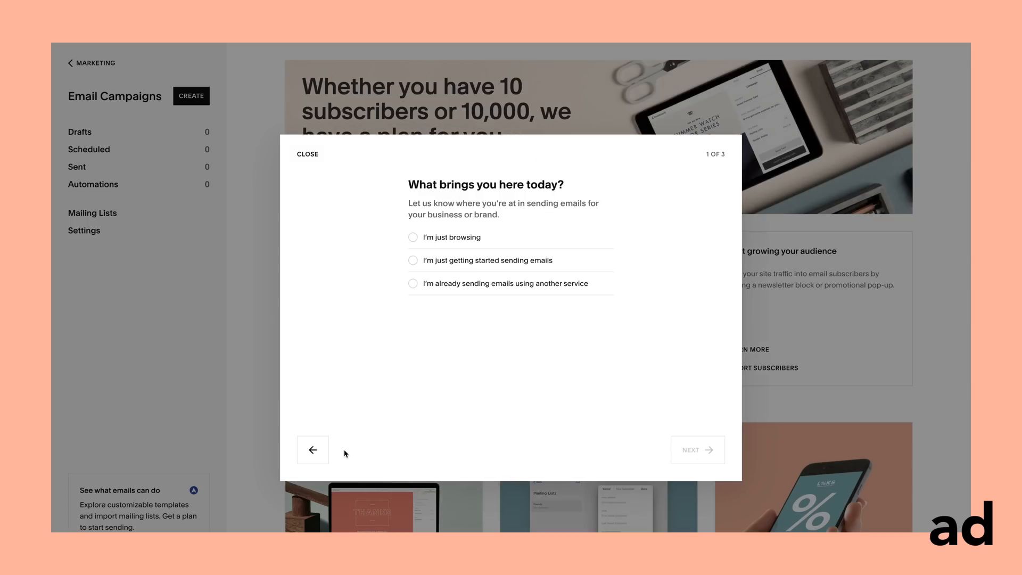
pyautogui.click(307, 154)
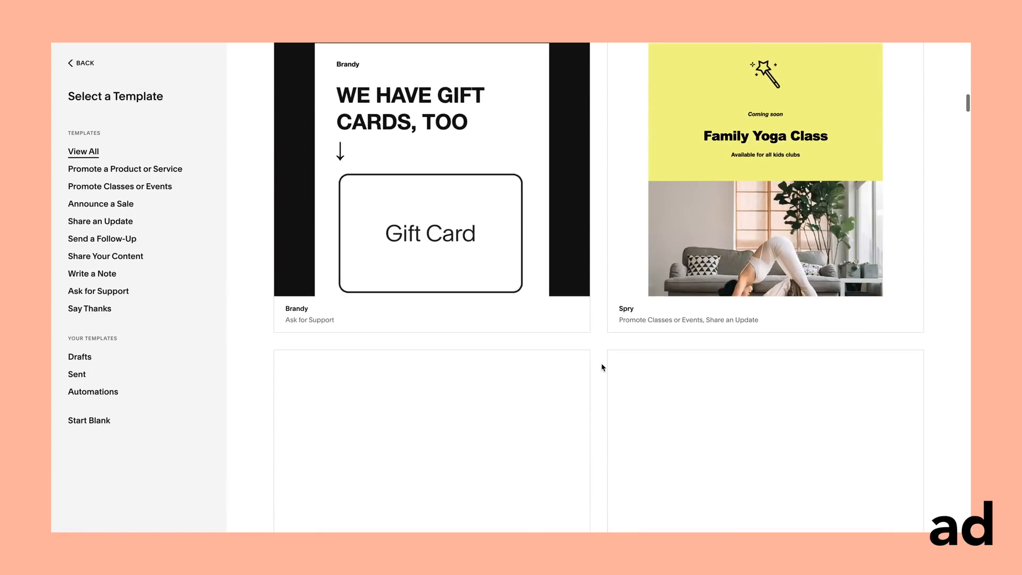
pyautogui.click(80, 63)
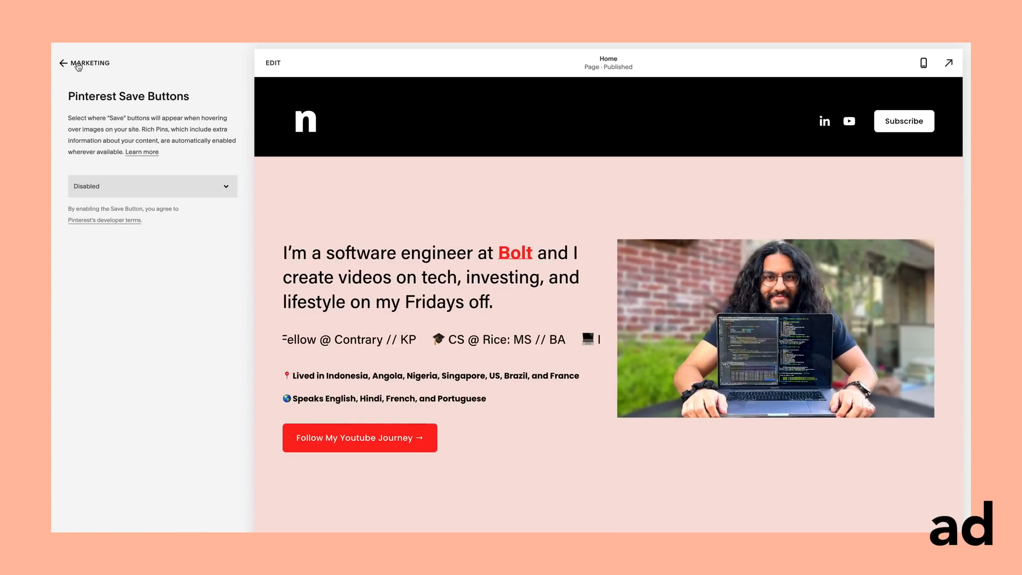
# - From Pages, add a new page under Main Navigation and pick Blog as its type
pyautogui.click(63, 63)
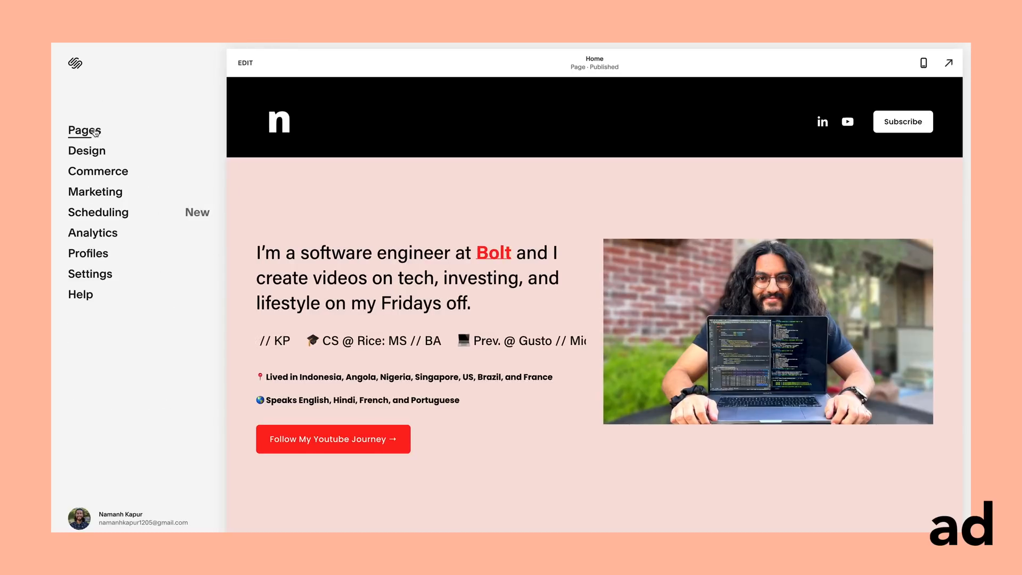
pyautogui.click(83, 130)
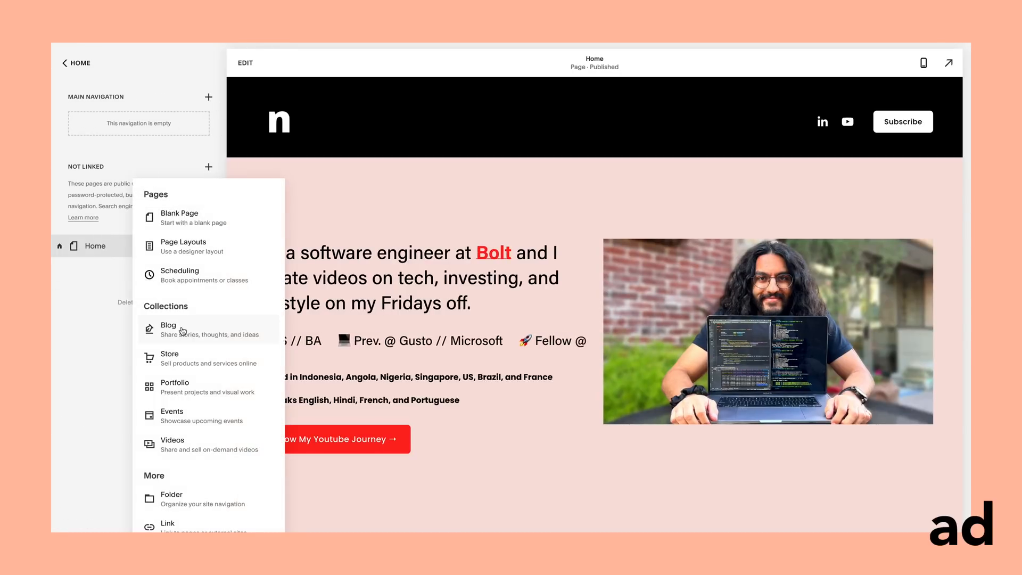
pyautogui.click(168, 329)
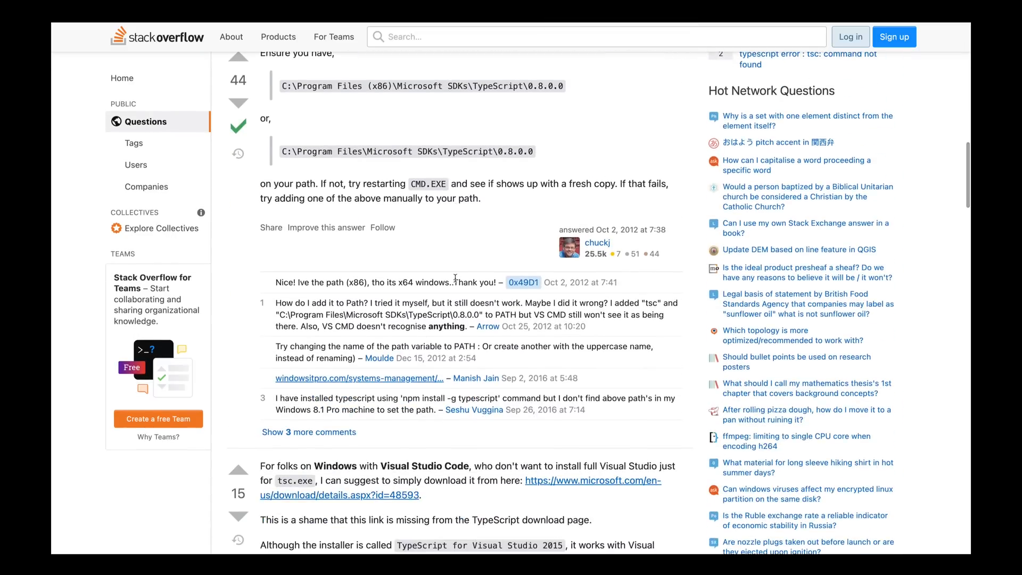
pyautogui.scroll(-3)
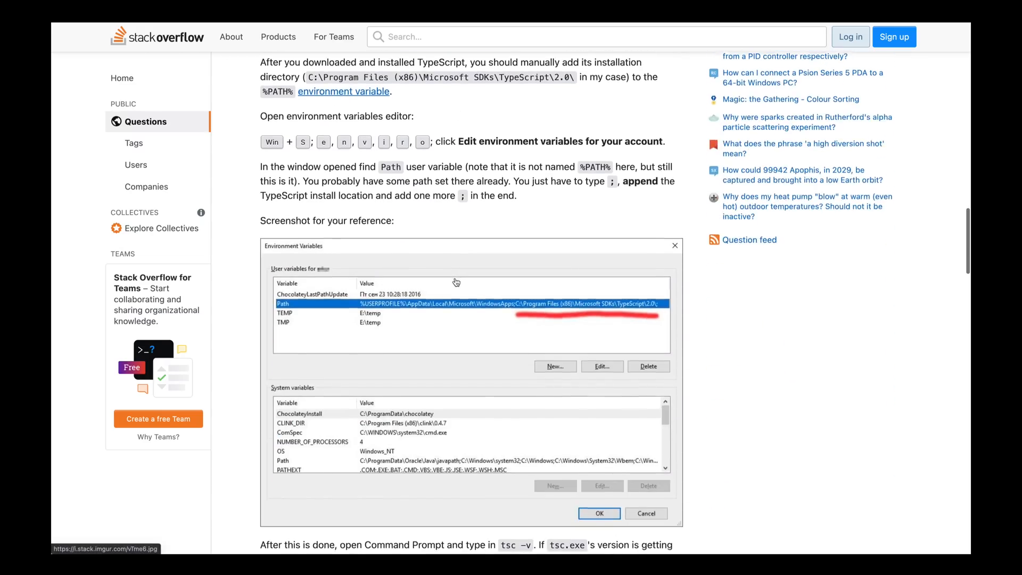
pyautogui.scroll(-3)
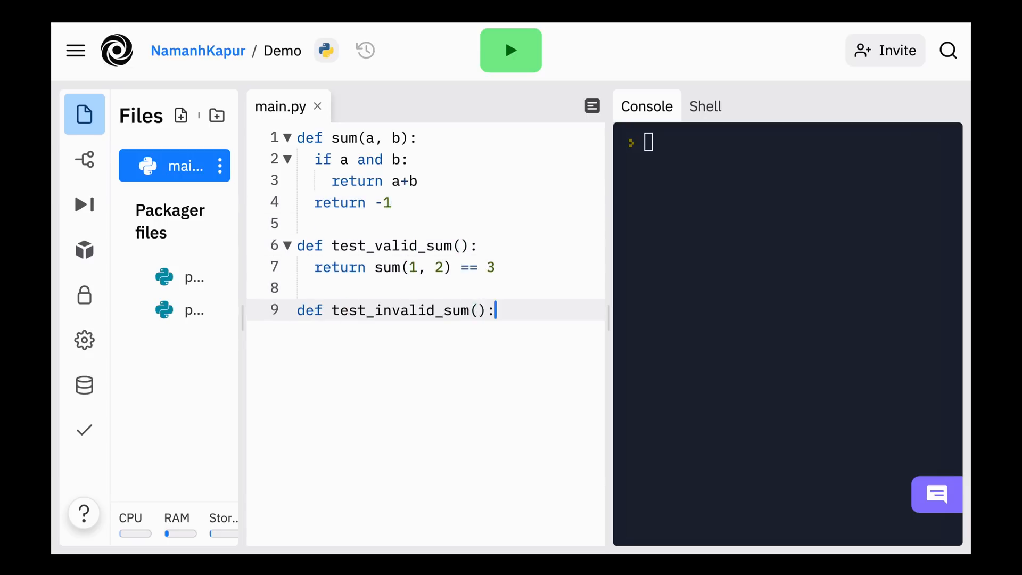
# - Add 'print(t' to the test code and run the script with the a-b bug
pyautogui.write('print(test_valid_sum(')
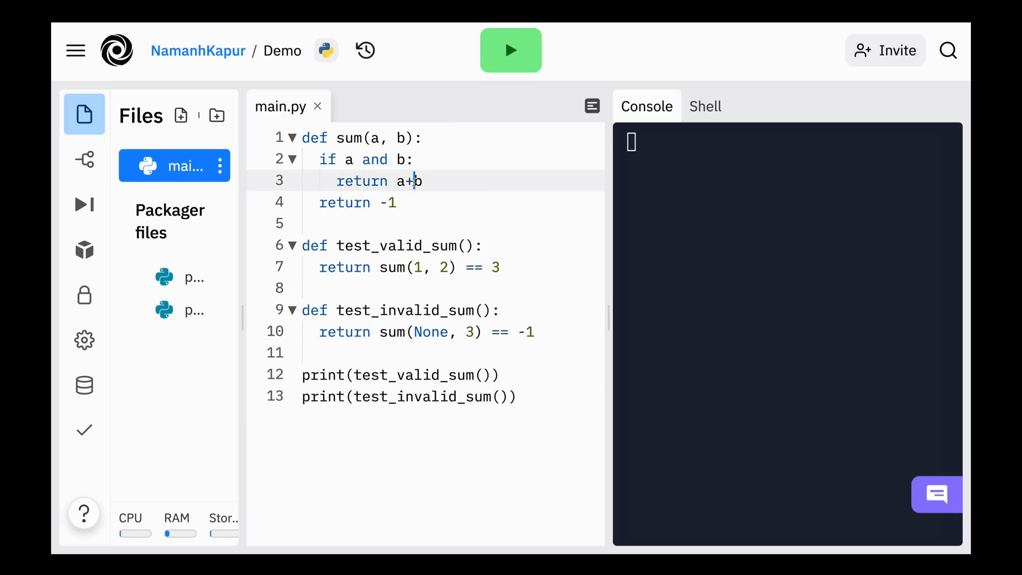
pyautogui.click(511, 50)
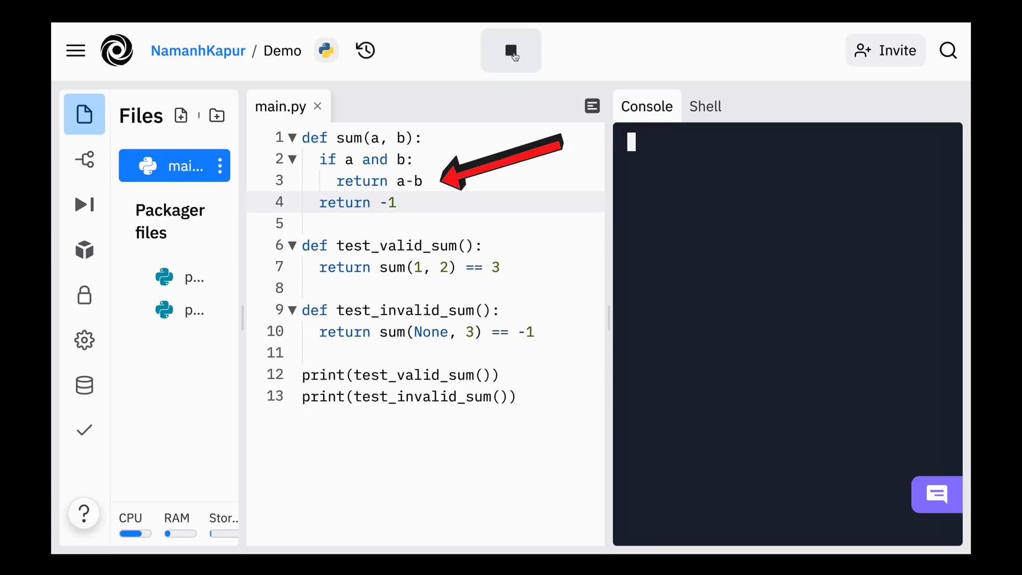
pyautogui.click(511, 50)
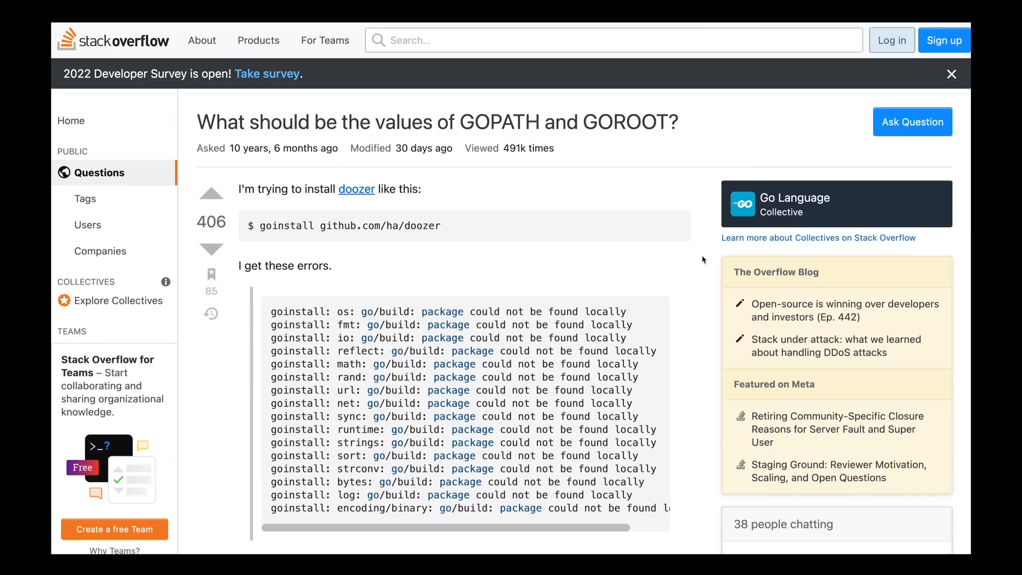
pyautogui.scroll(-3)
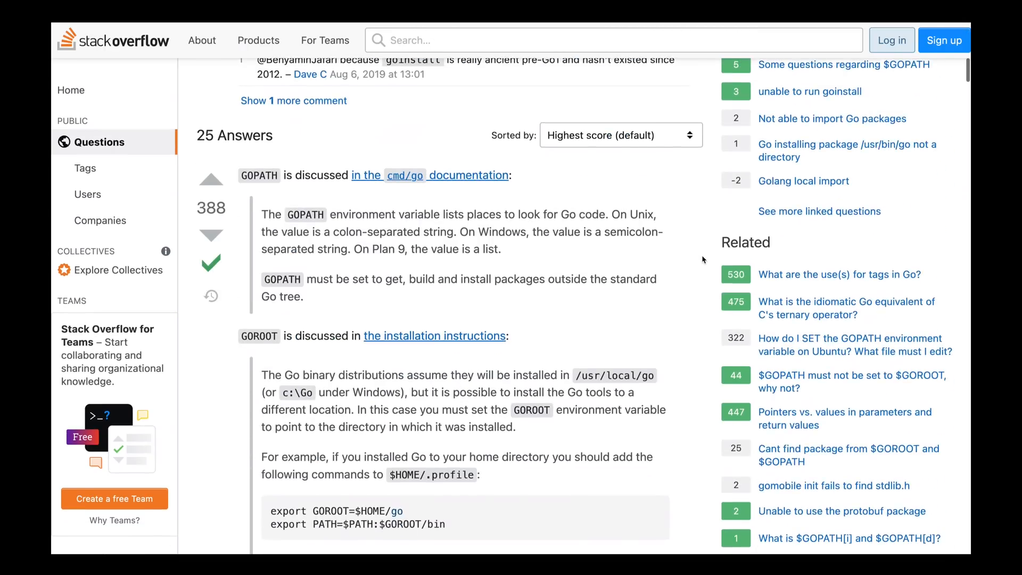
pyautogui.scroll(-3)
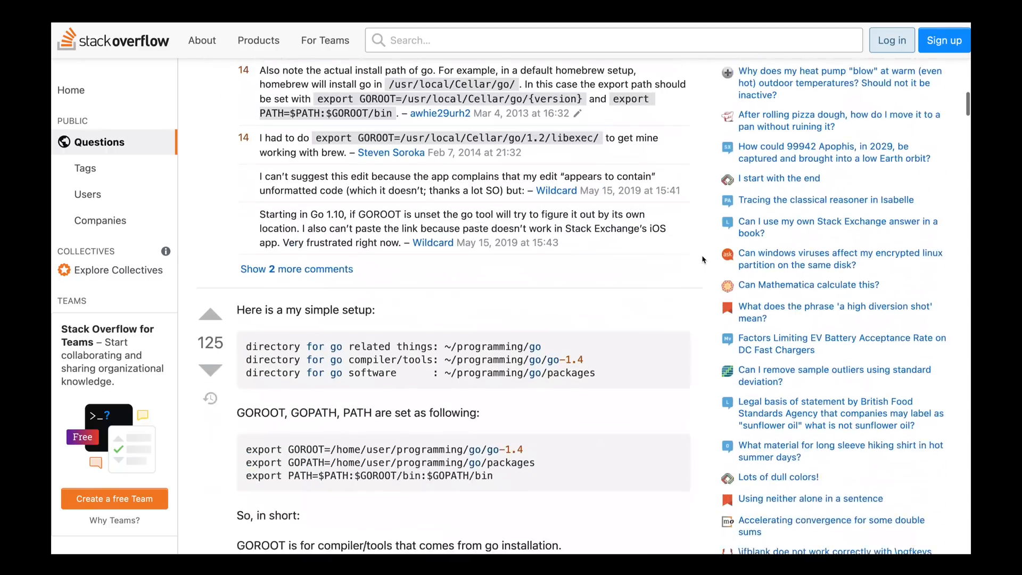
pyautogui.scroll(-3)
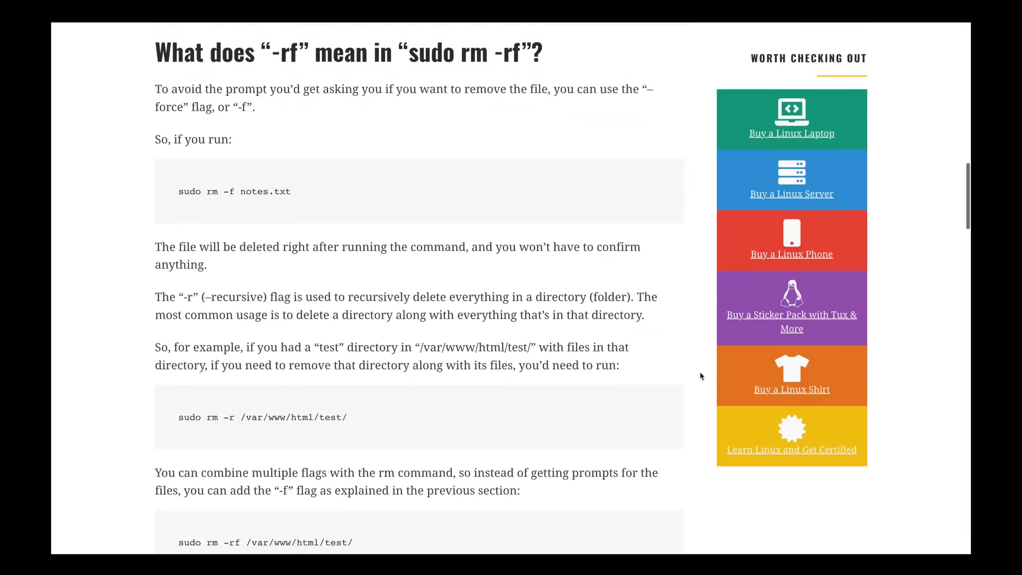
pyautogui.scroll(-3)
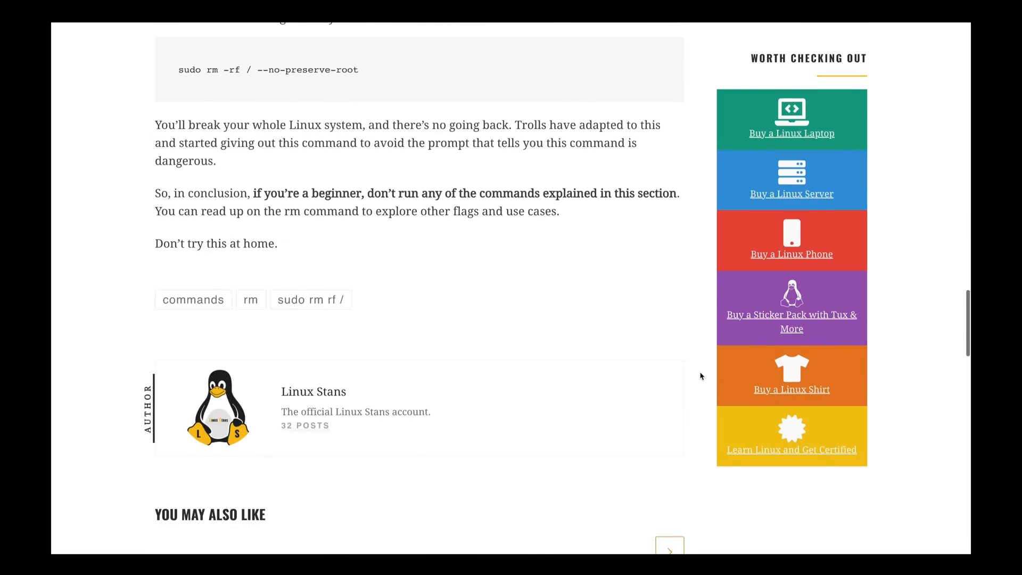
pyautogui.moveTo(635, 184)
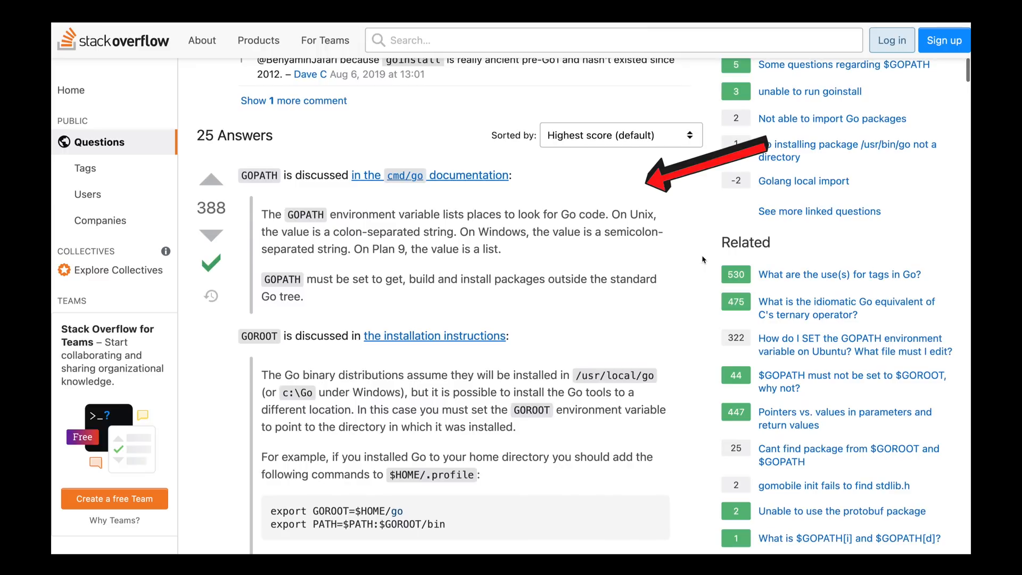
pyautogui.scroll(-3)
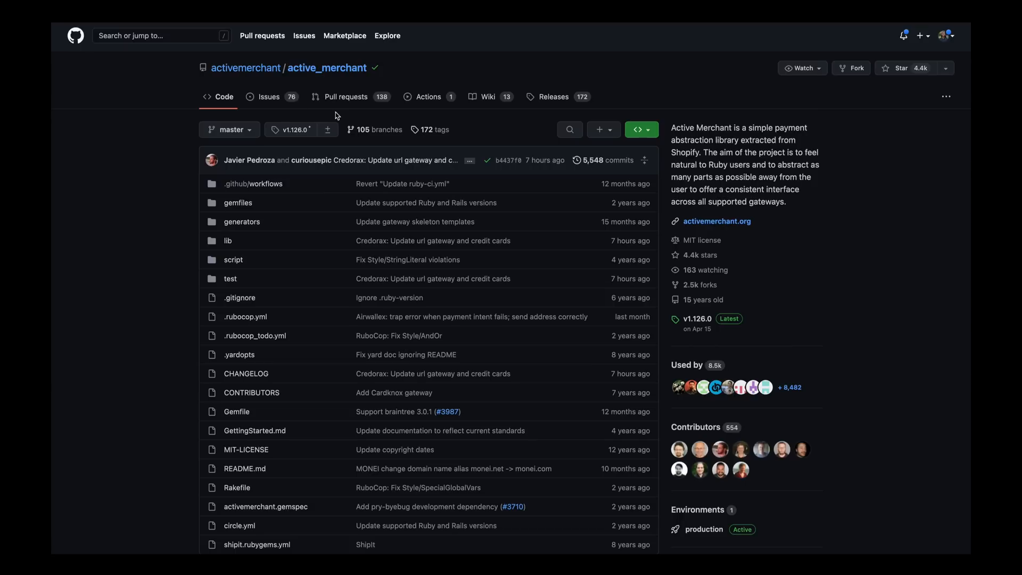
pyautogui.click(269, 96)
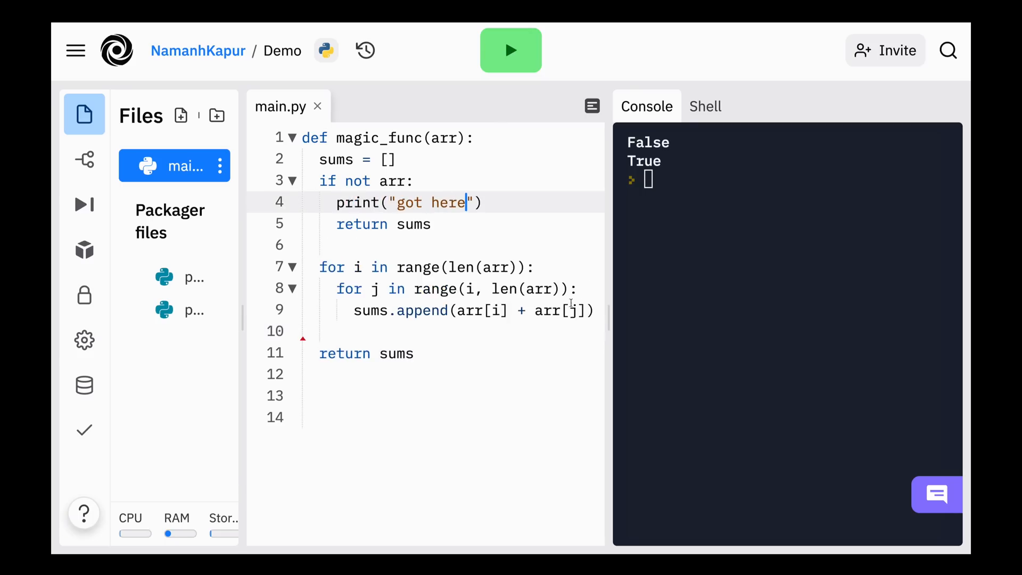
# - Type print("please god") inside the if-not-arr block of magic_func
pyautogui.write('print("please god")')
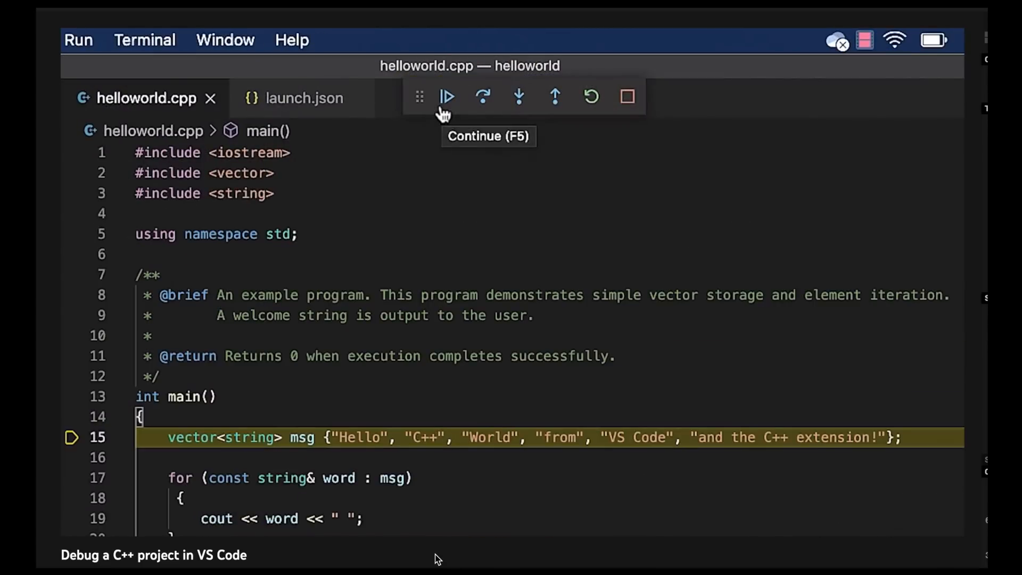
pyautogui.moveTo(483, 97)
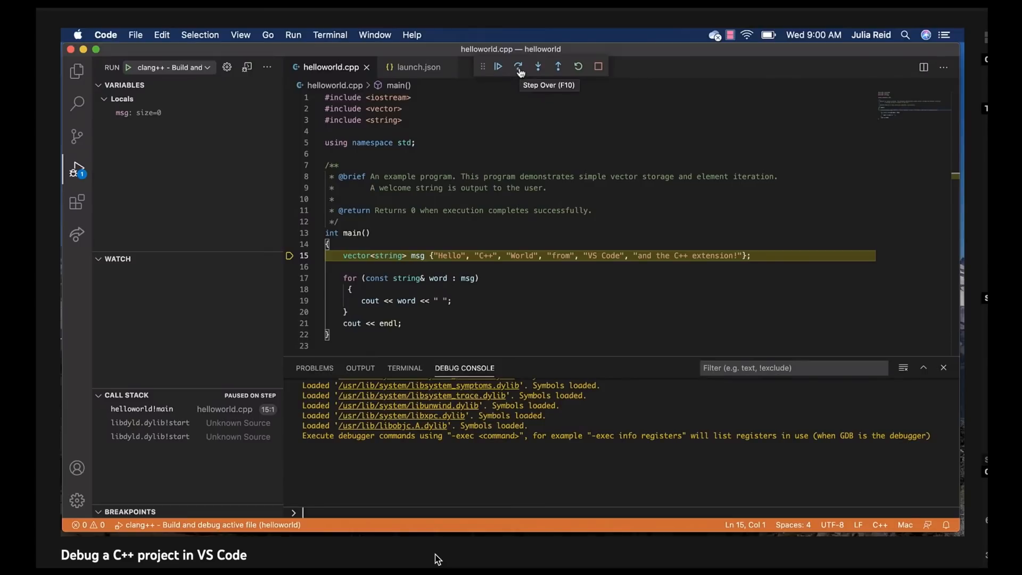
# - Step over the msg vector line so the debugger pauses on the next statement
pyautogui.click(519, 66)
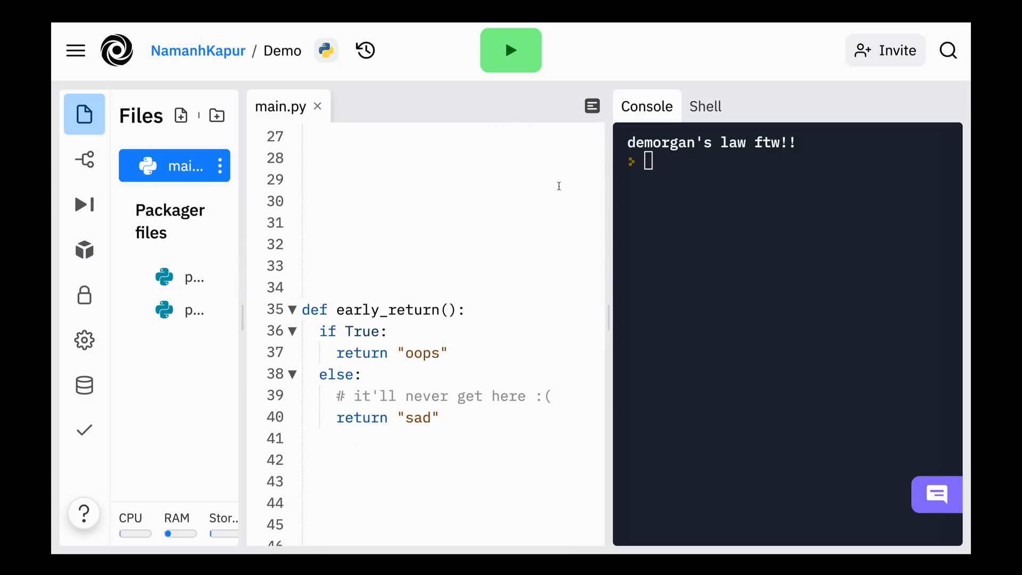
pyautogui.scroll(-3)
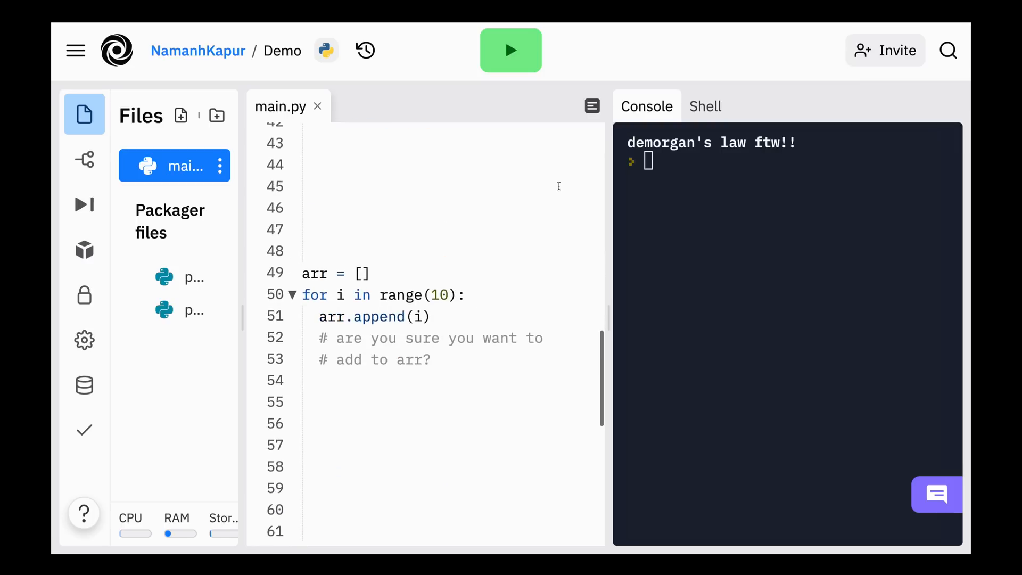
pyautogui.scroll(-3)
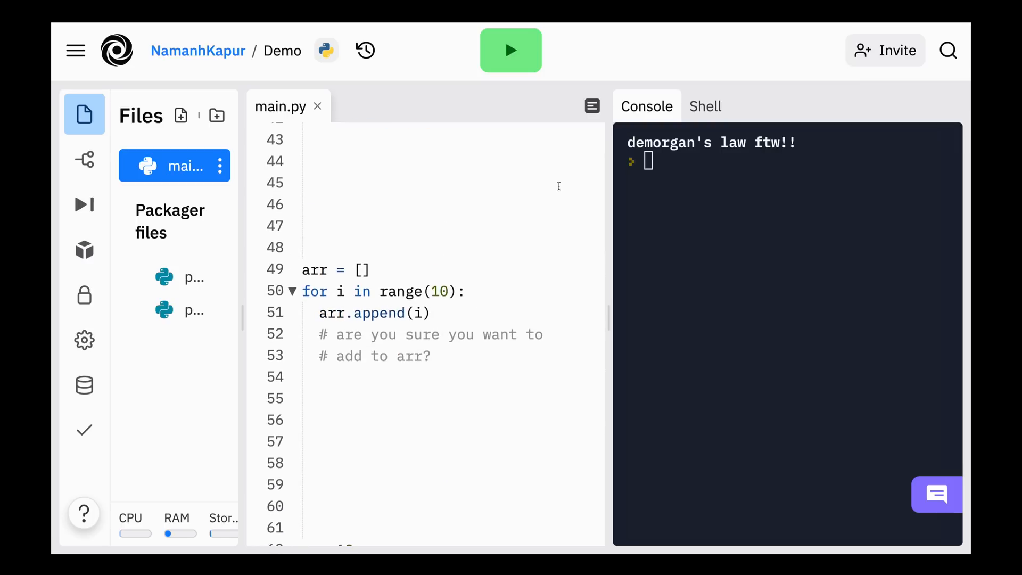
pyautogui.scroll(-3)
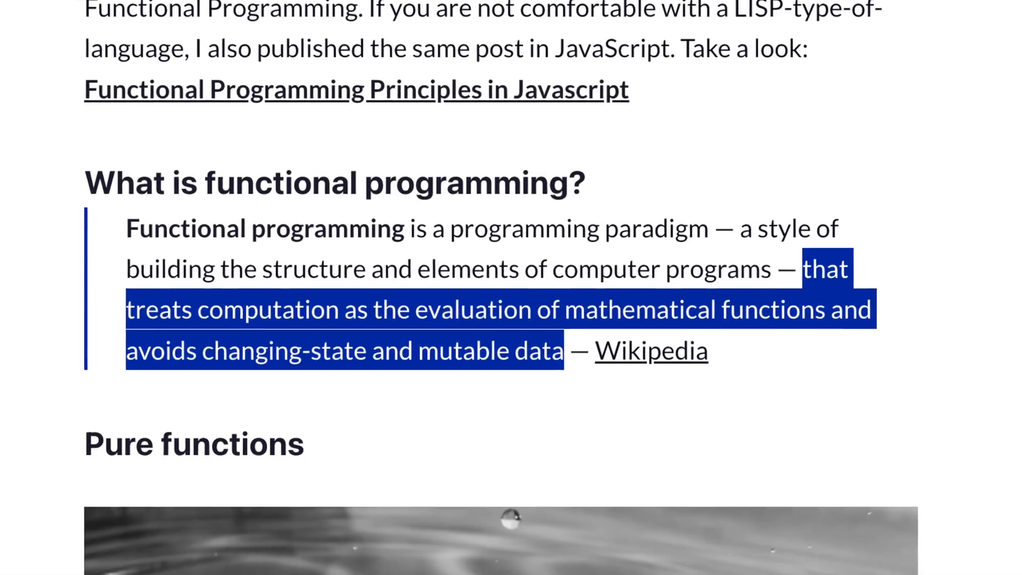
pyautogui.scroll(-3)
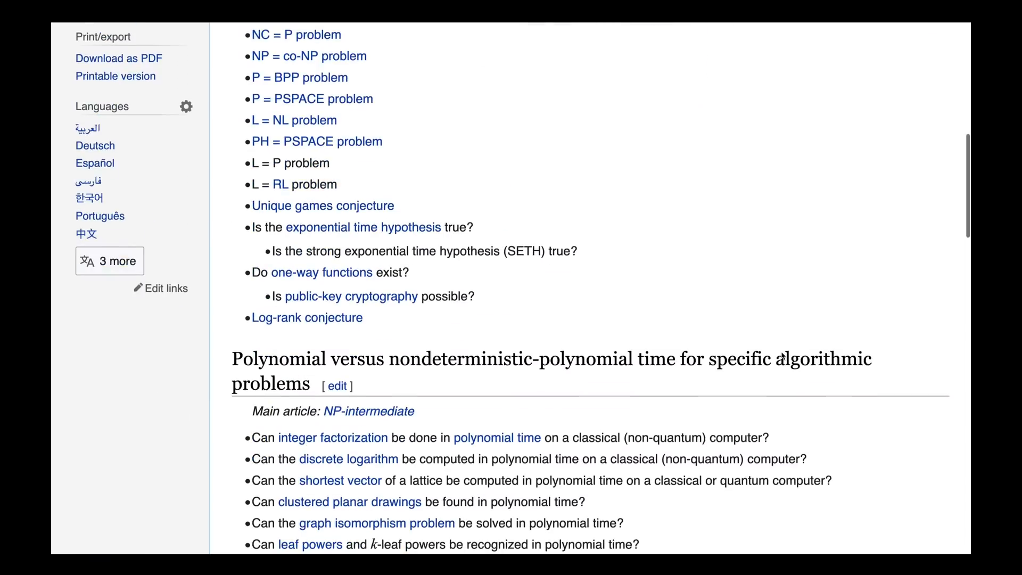
pyautogui.scroll(-3)
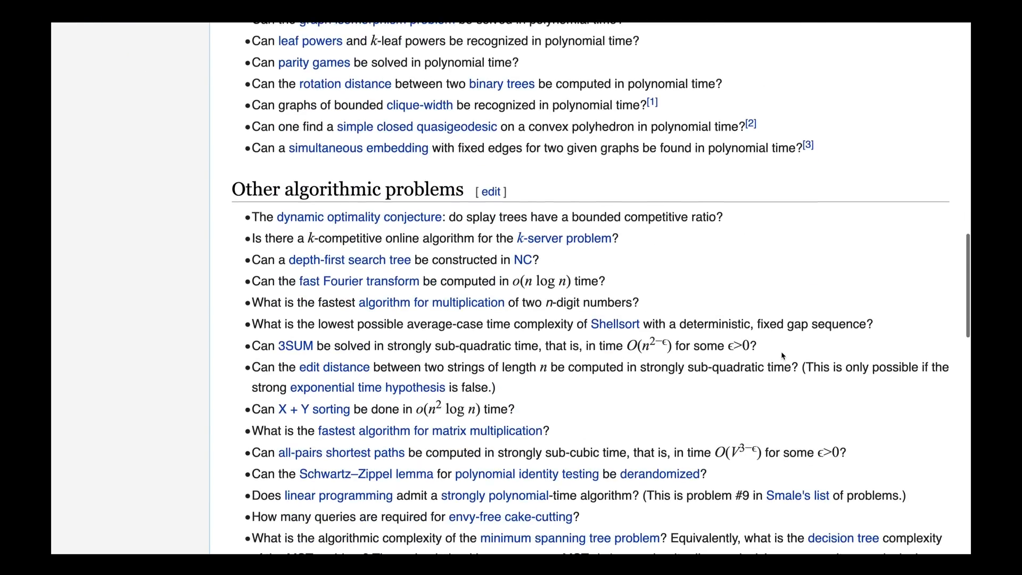
pyautogui.scroll(-3)
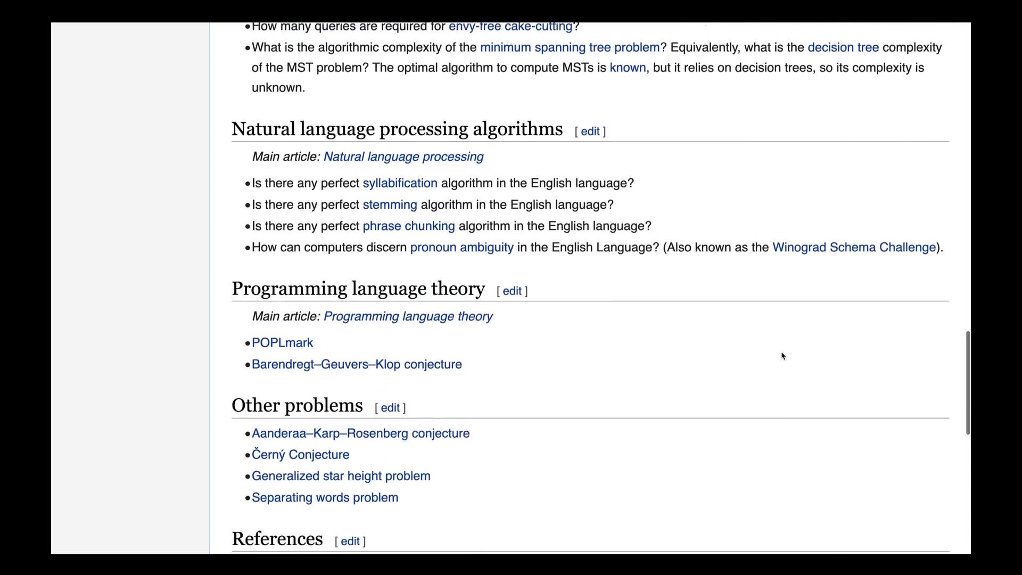